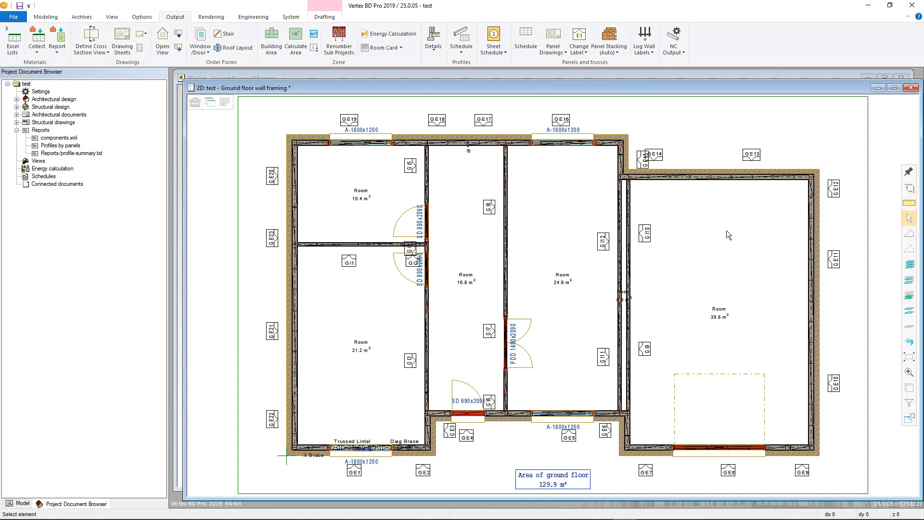
mouse_move(149, 63)
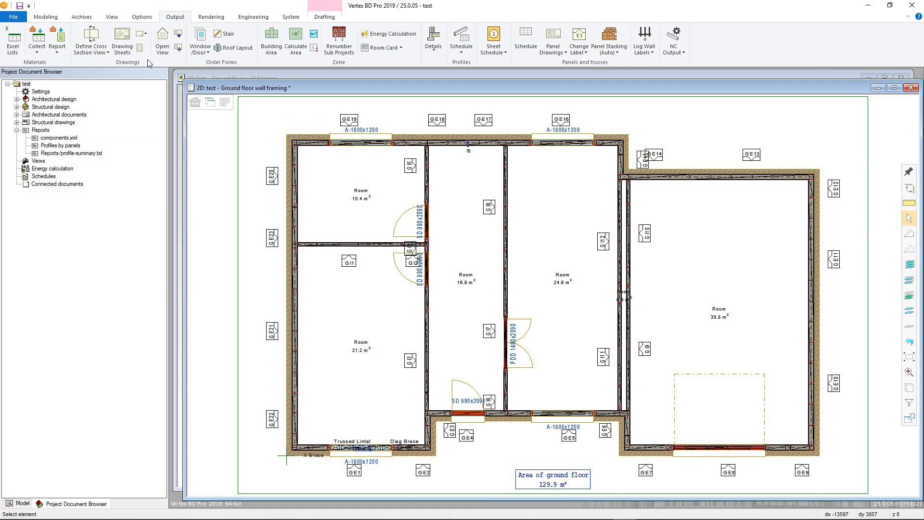
- From Drawing Sheets, make a new sheet with file name 'xsect' and title 'xsect' and open it
click(121, 38)
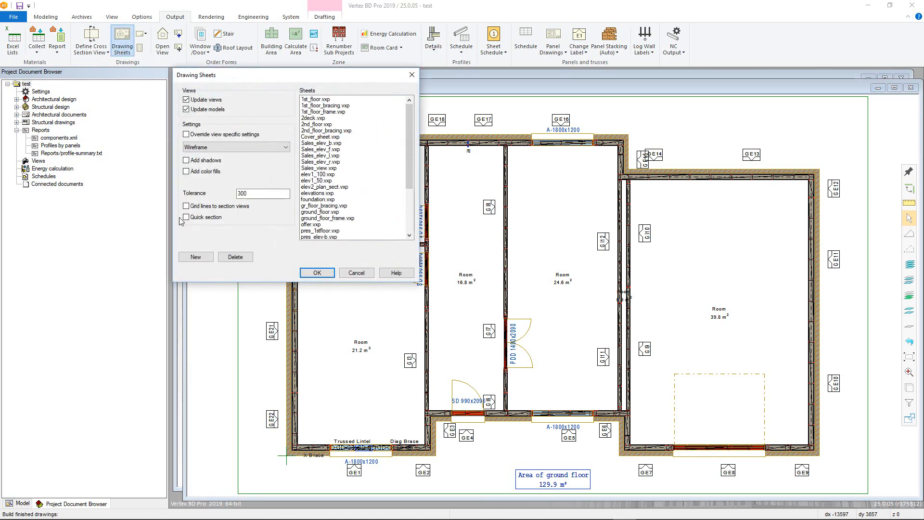
click(196, 256)
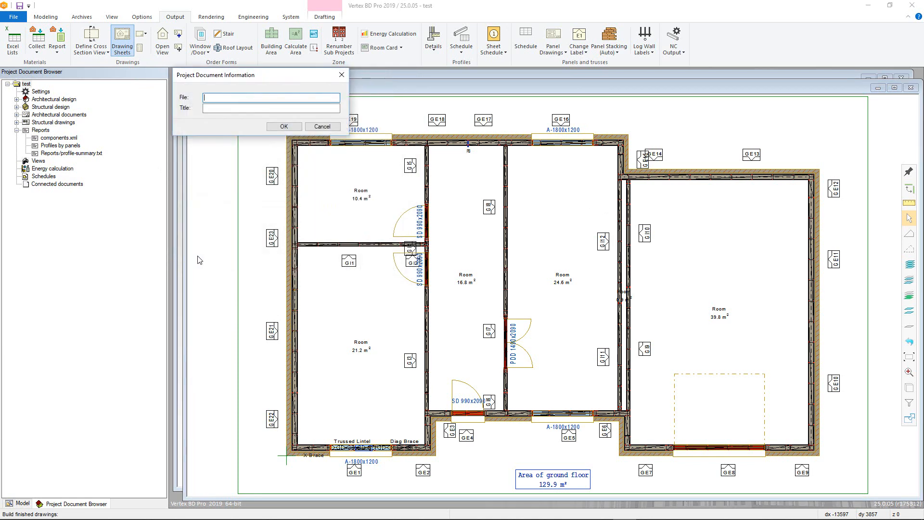
text(xsect)
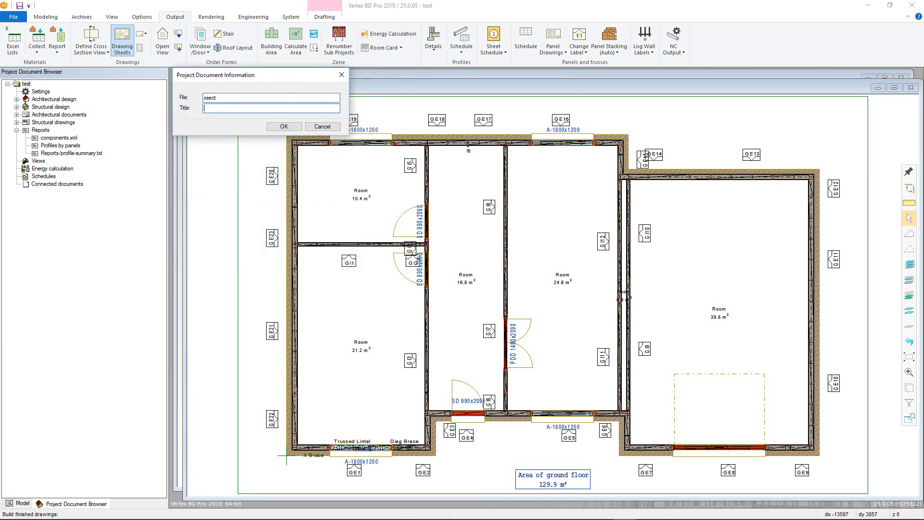
text(xsec)
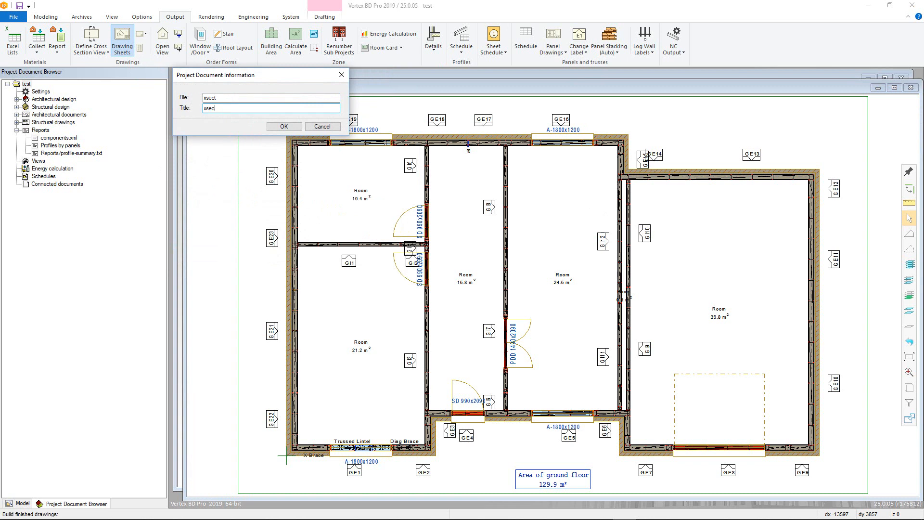
text(t)
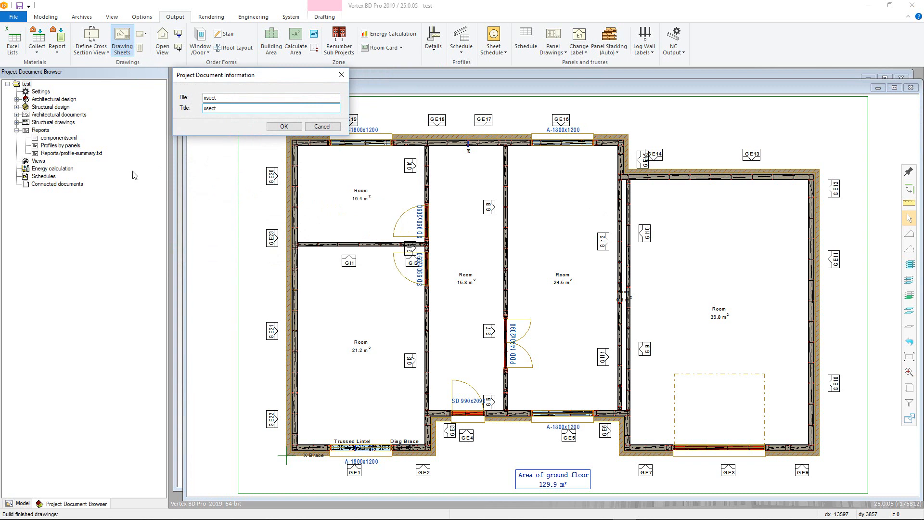
click(283, 126)
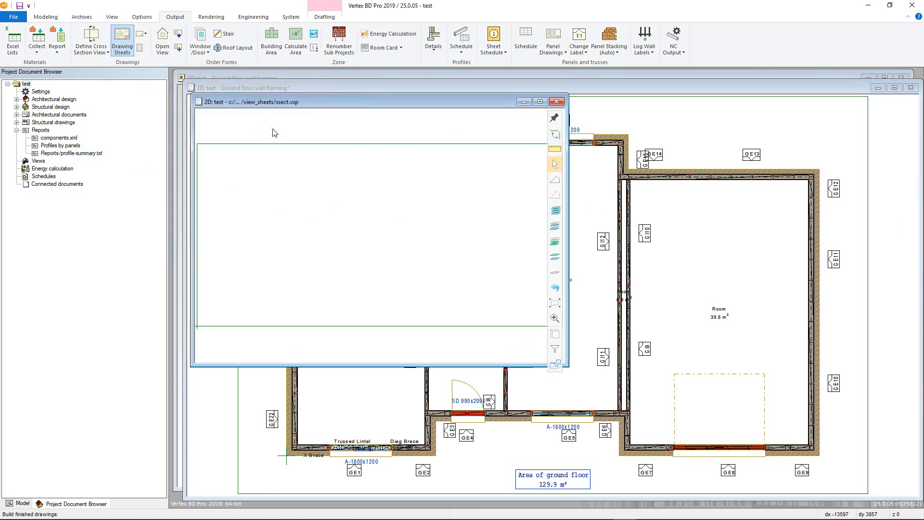
- Start adding a sheet frame and title block, briefly browsing the parametric title block list
right_click(276, 132)
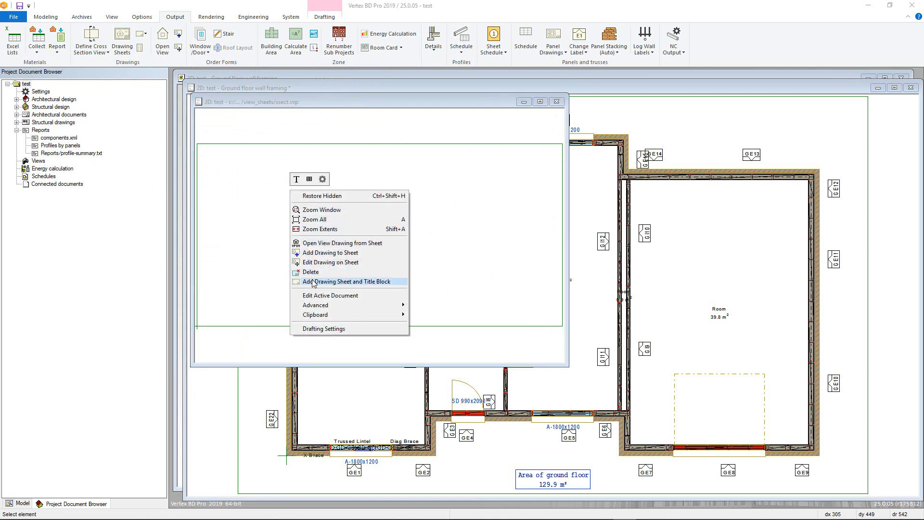
click(339, 281)
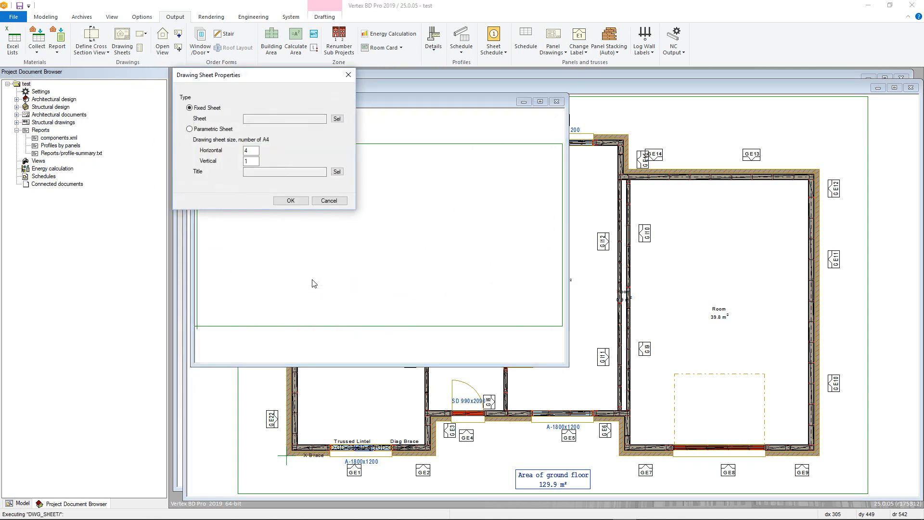
mouse_move(289, 235)
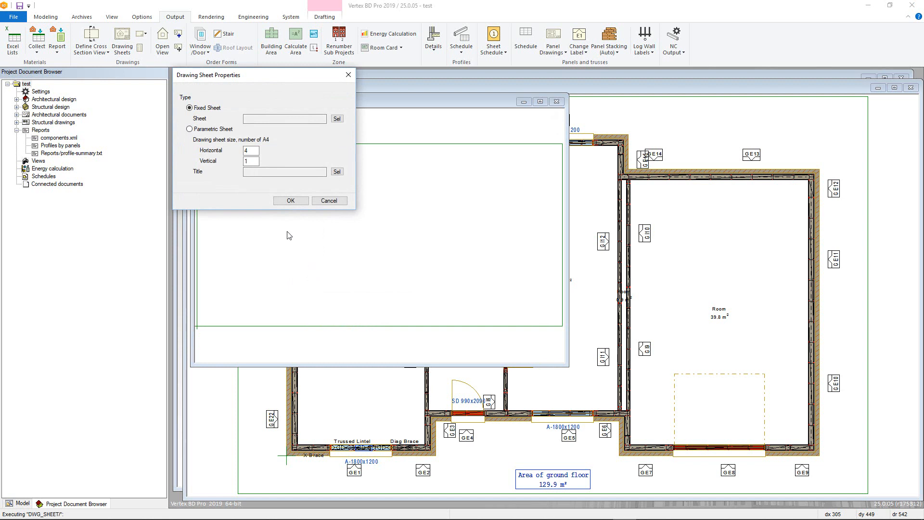
mouse_move(224, 119)
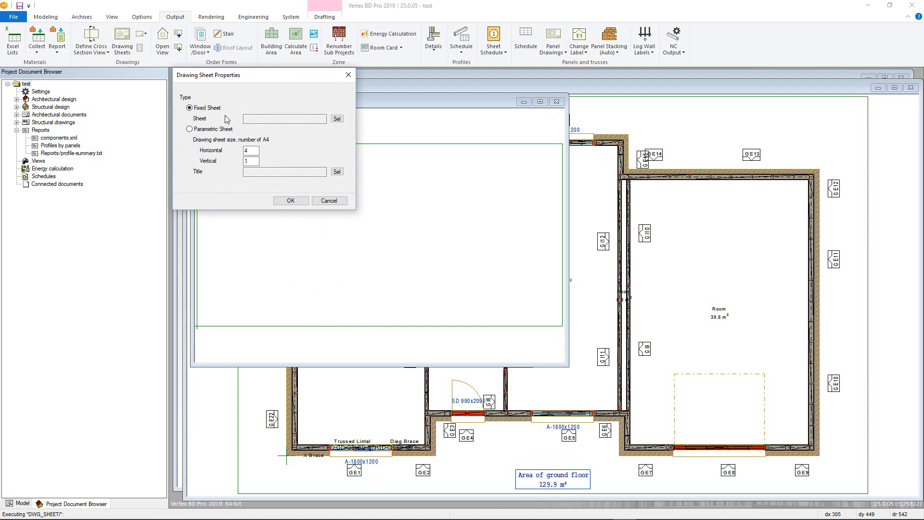
mouse_move(223, 127)
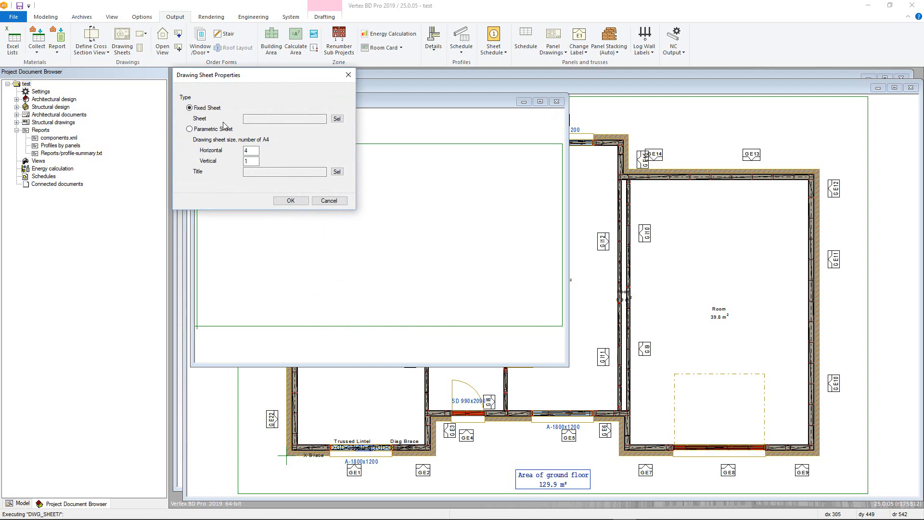
click(188, 129)
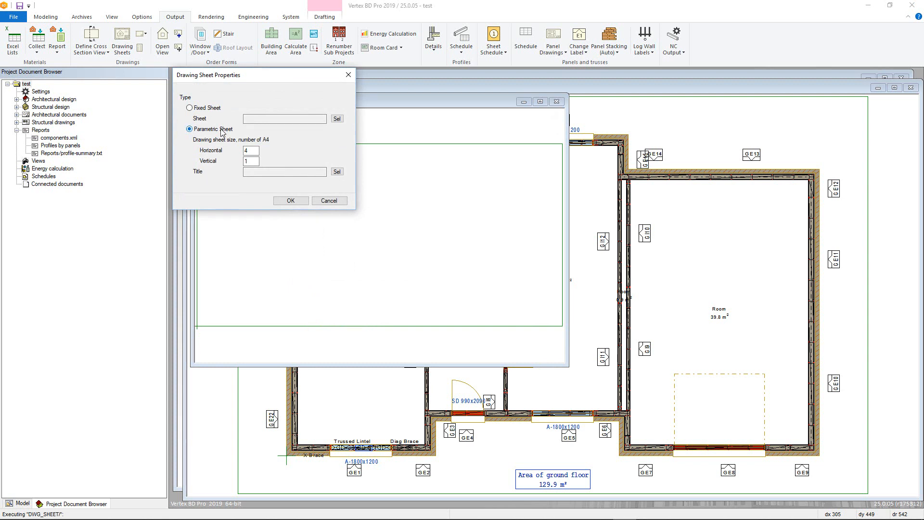
mouse_move(223, 164)
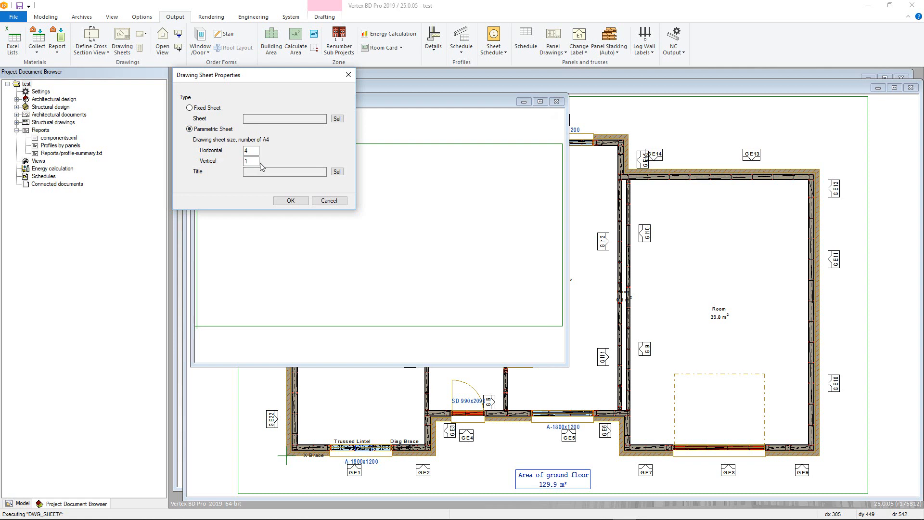
click(337, 171)
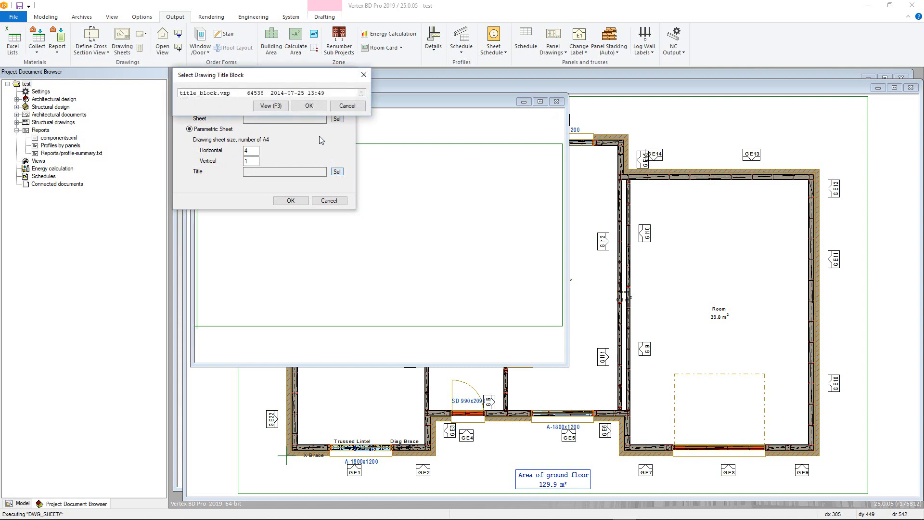
click(308, 106)
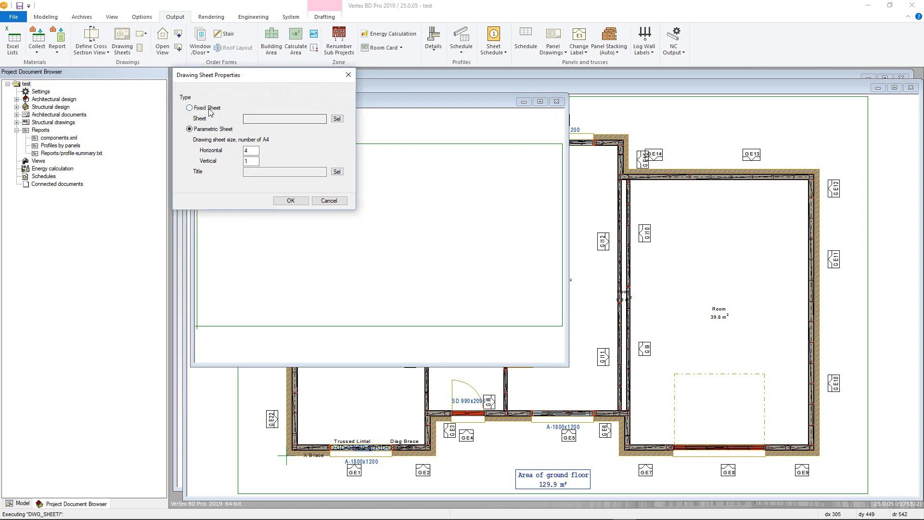
- Settle on a fixed-size A1L.vxp sheet format with title block and confirm it
click(337, 171)
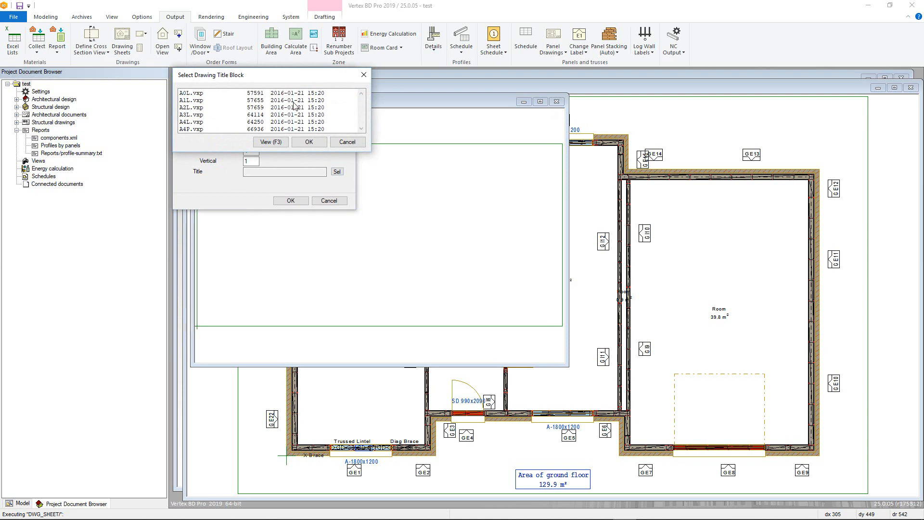
click(309, 141)
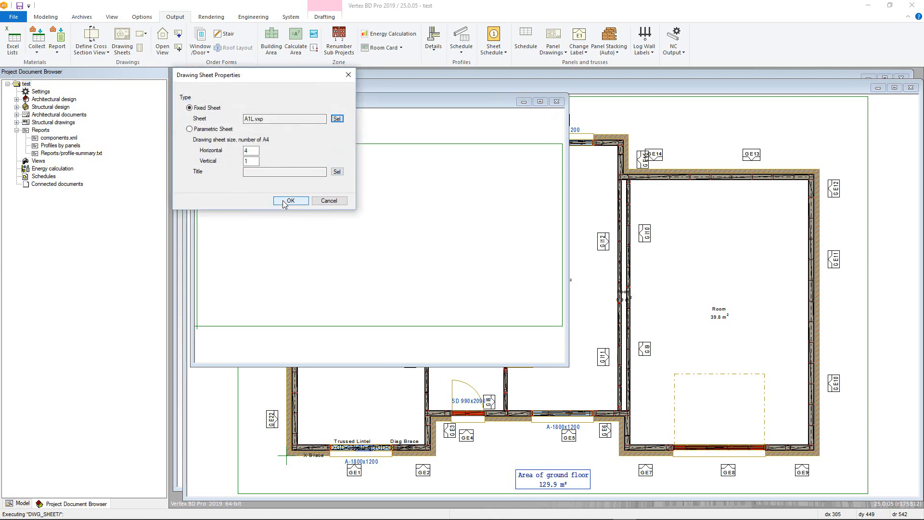
click(290, 200)
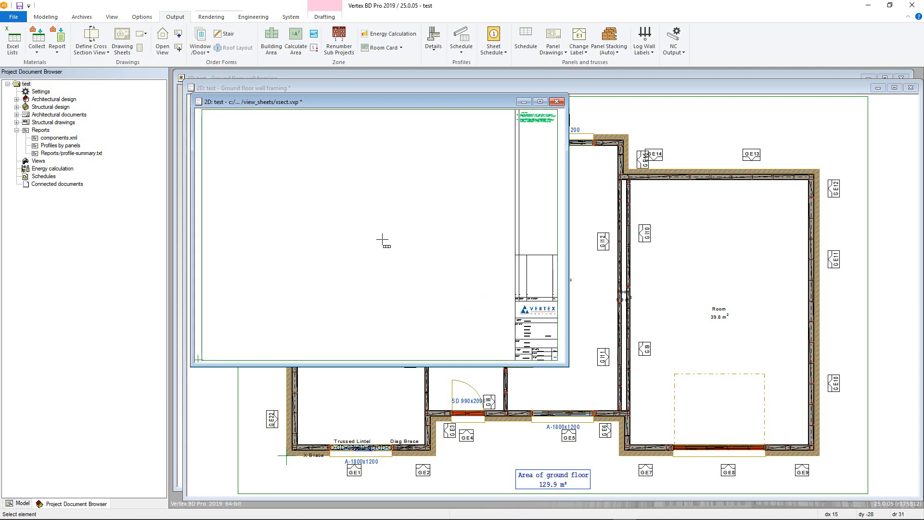
- Begin a cross-section view definition using the frame.vxm generation model
click(556, 101)
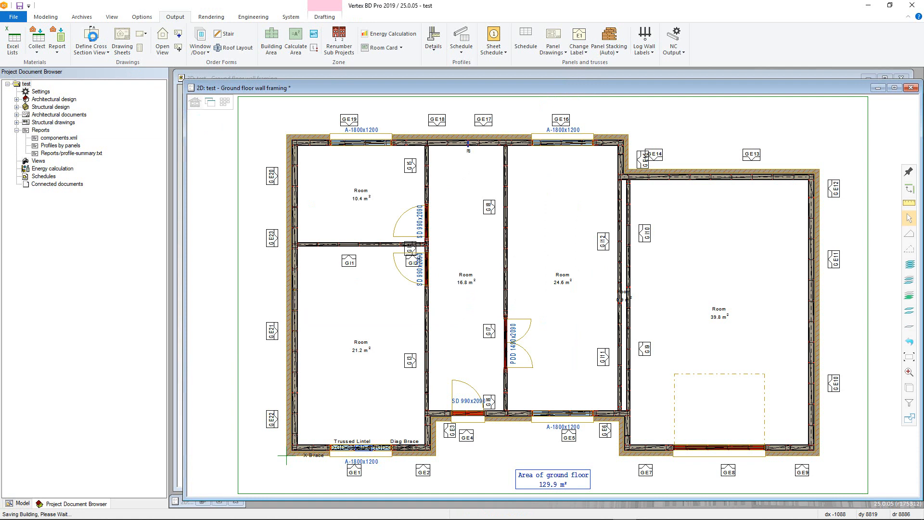
click(92, 35)
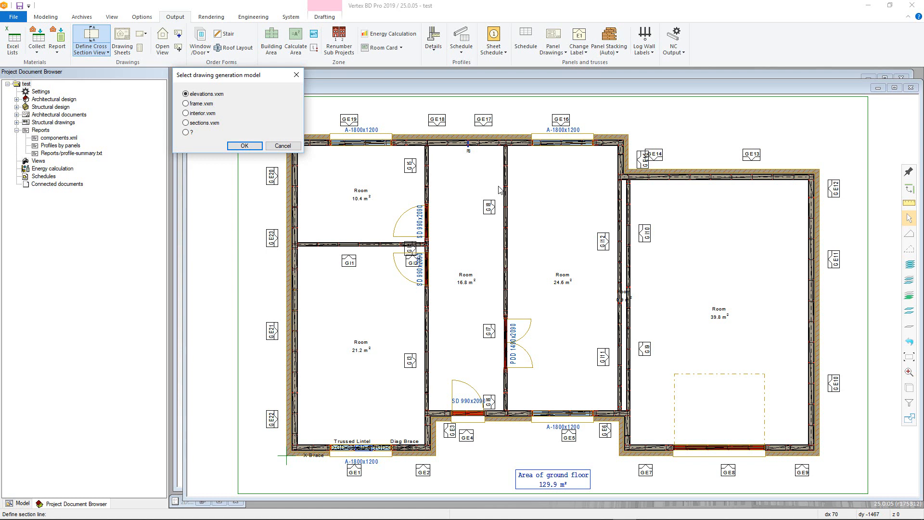
mouse_move(261, 130)
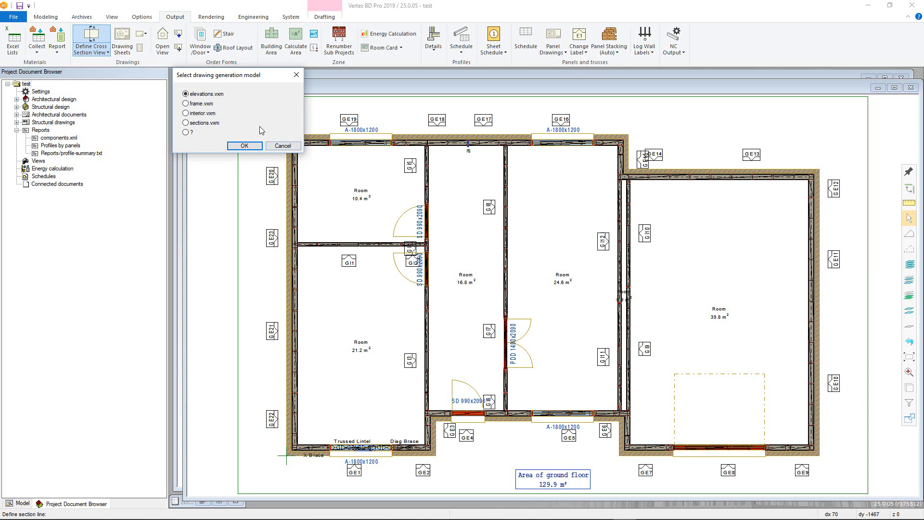
click(185, 103)
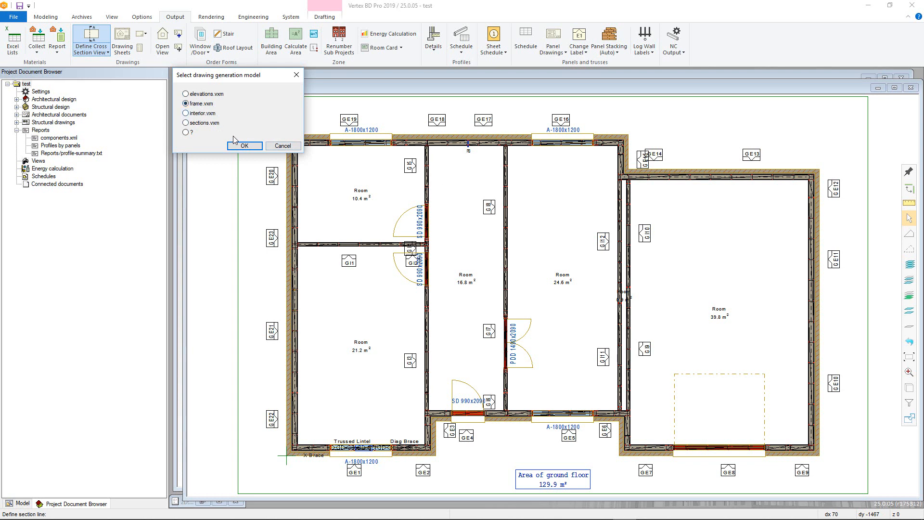
click(243, 145)
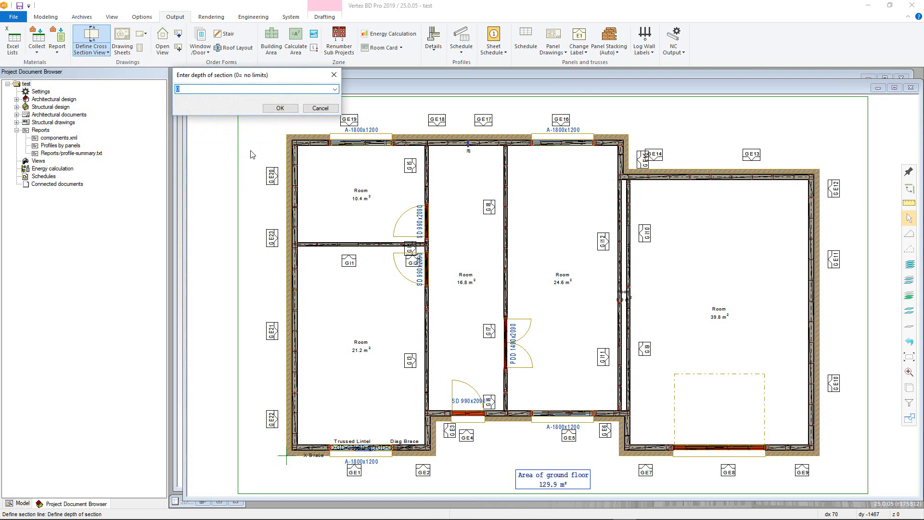
- Give the section a depth of 1000 and accept the name Section A-A
text(1000)
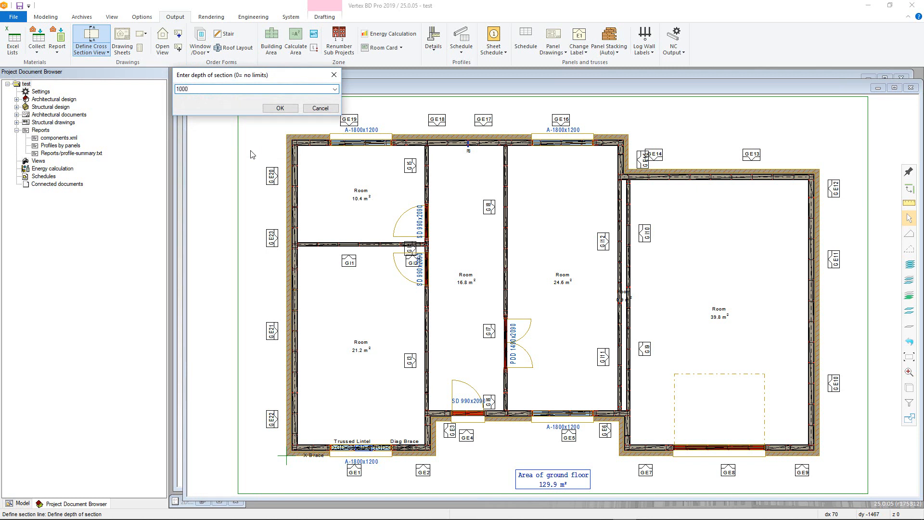
click(253, 89)
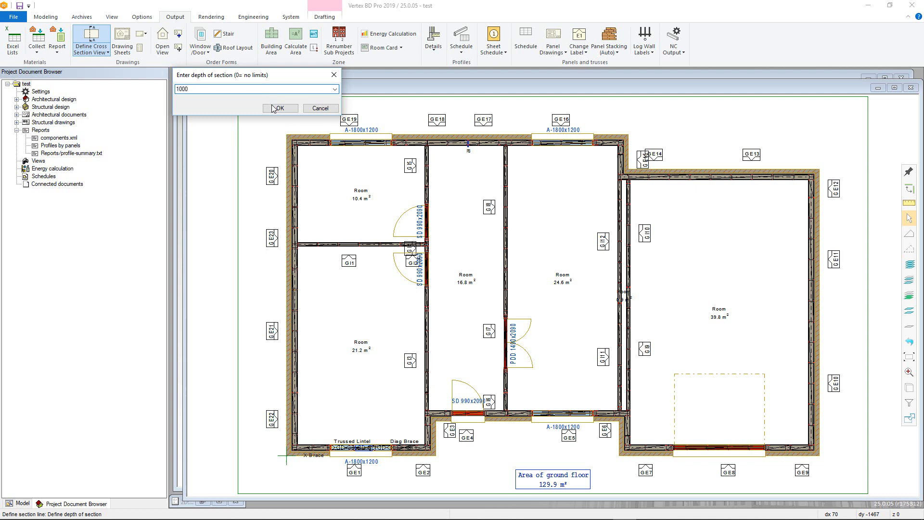
click(280, 108)
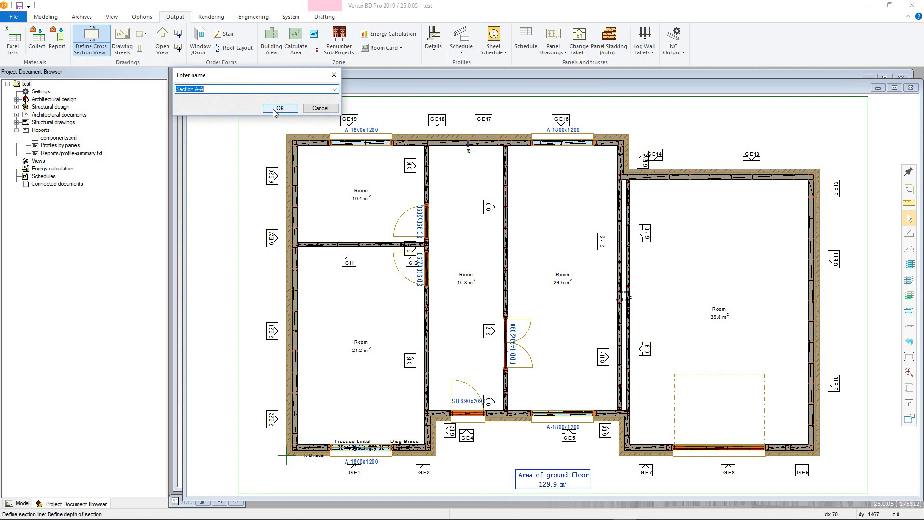
click(280, 107)
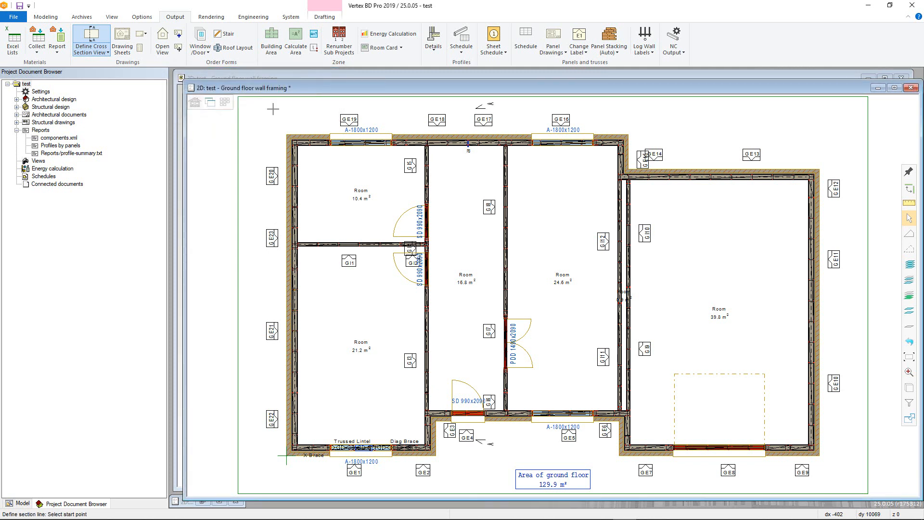
mouse_move(256, 102)
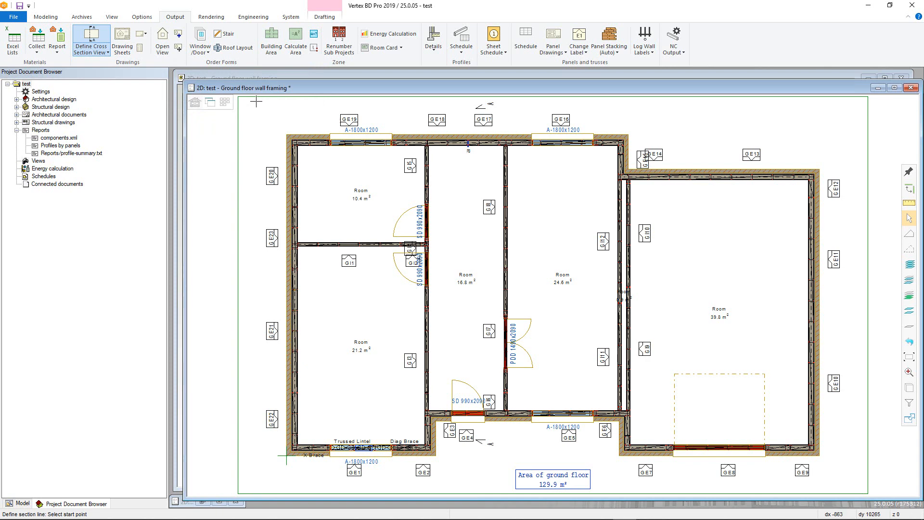
- Generate Section A-A with Update models ticked so the truss cross-section drawing opens
click(143, 34)
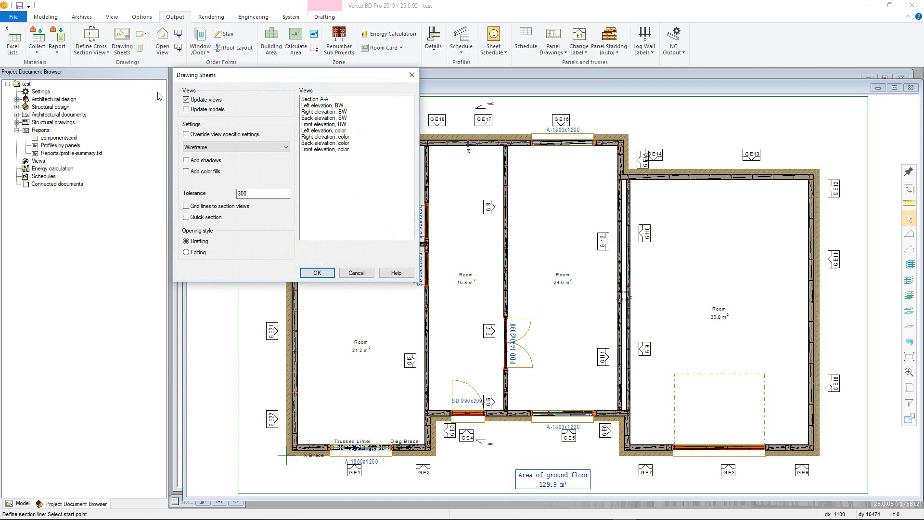
click(185, 108)
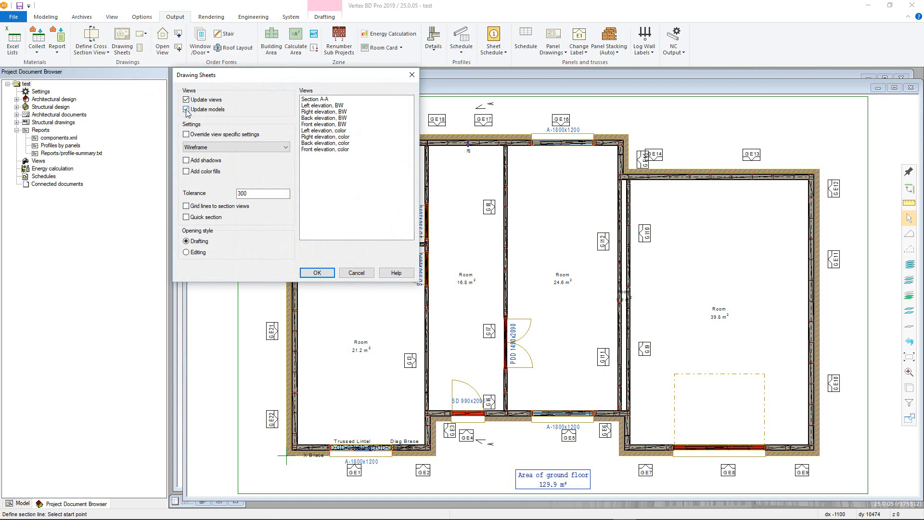
click(315, 99)
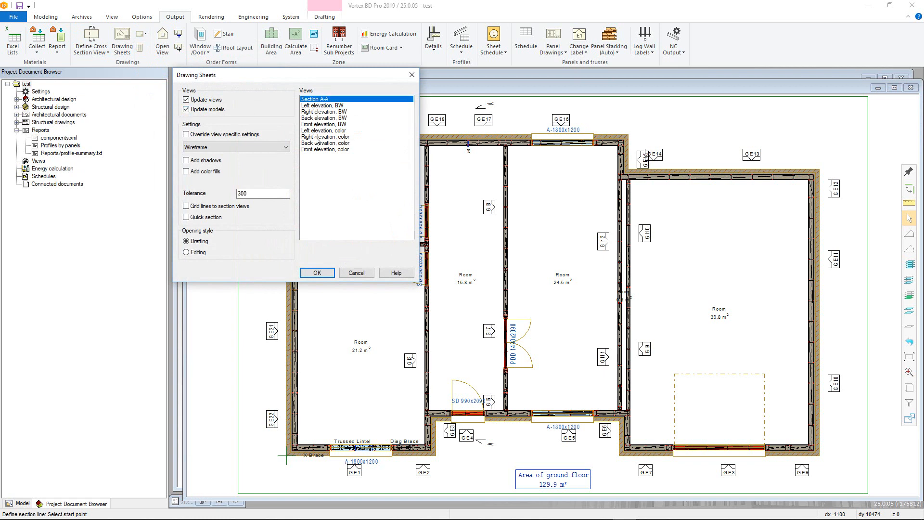
click(317, 272)
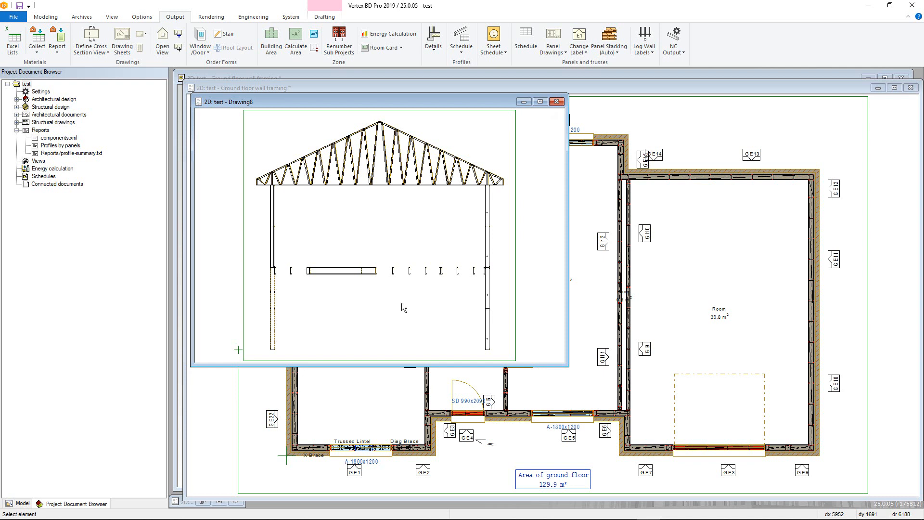
- Place a +3.000 height level symbol in the Section A-A drawing
right_click(403, 308)
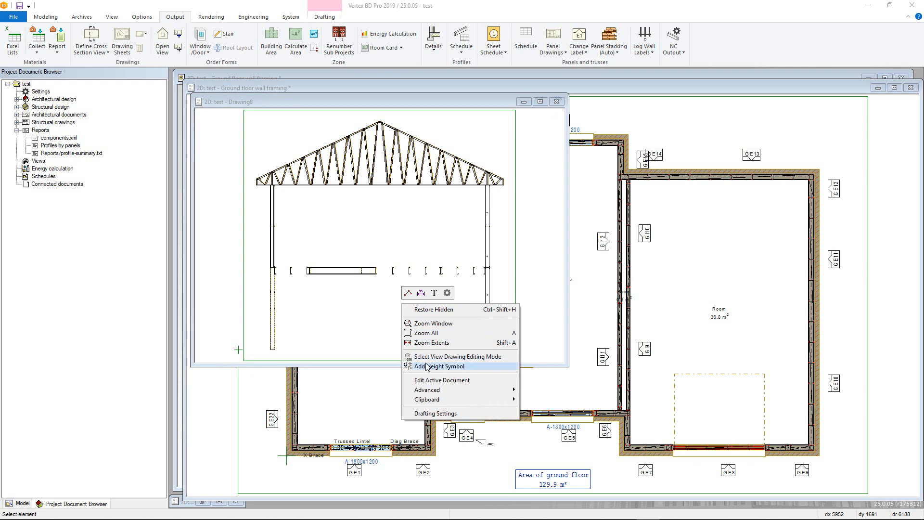
click(428, 366)
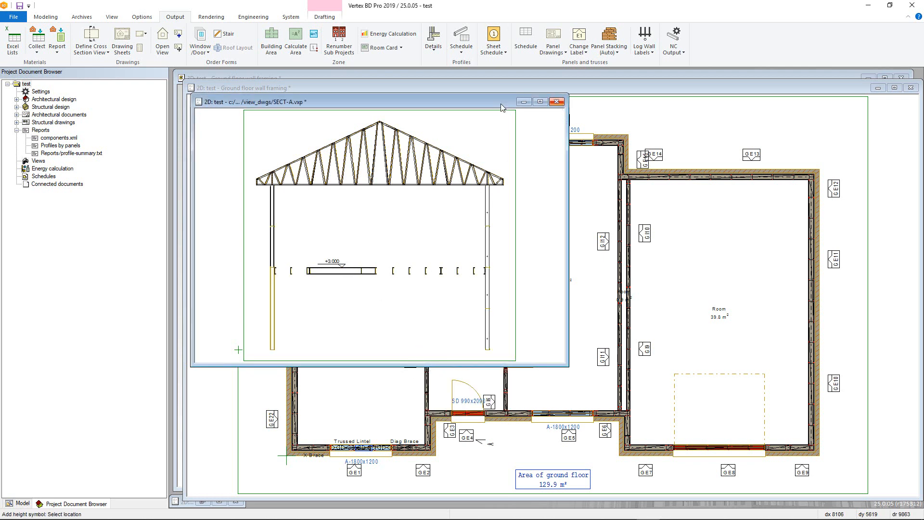
click(556, 102)
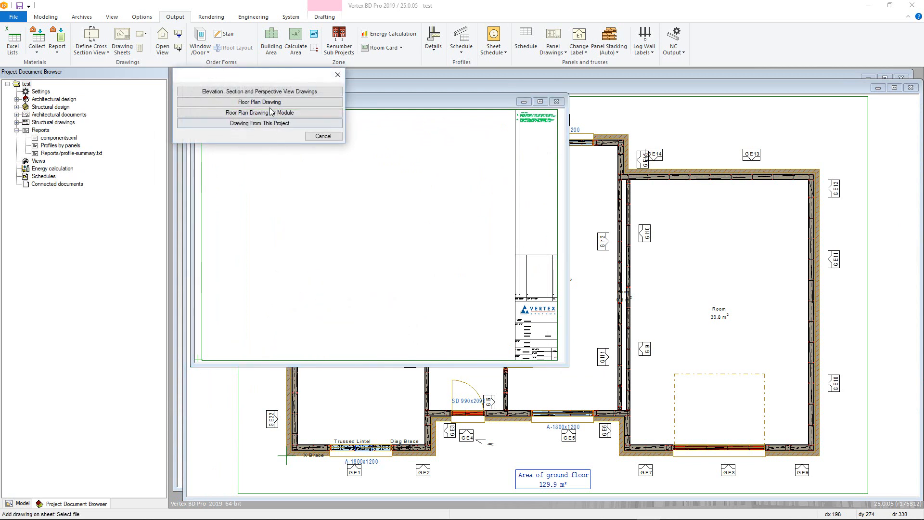
- Insert Section A-A as a section view drawing at 1:50 scale onto the xsect sheet
click(259, 90)
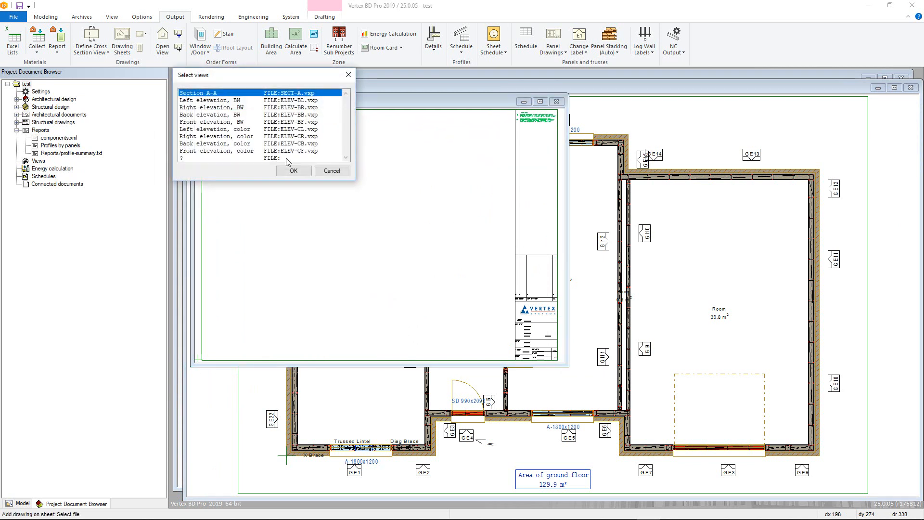
click(293, 170)
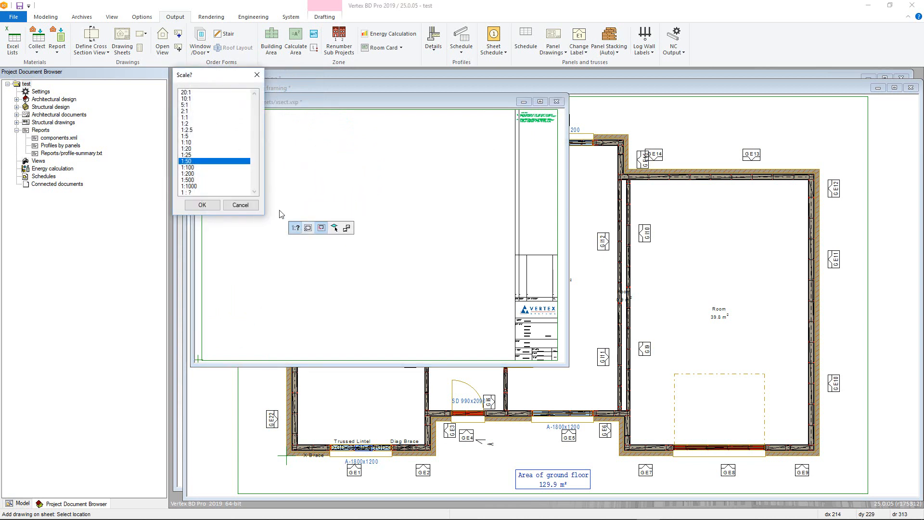
click(202, 204)
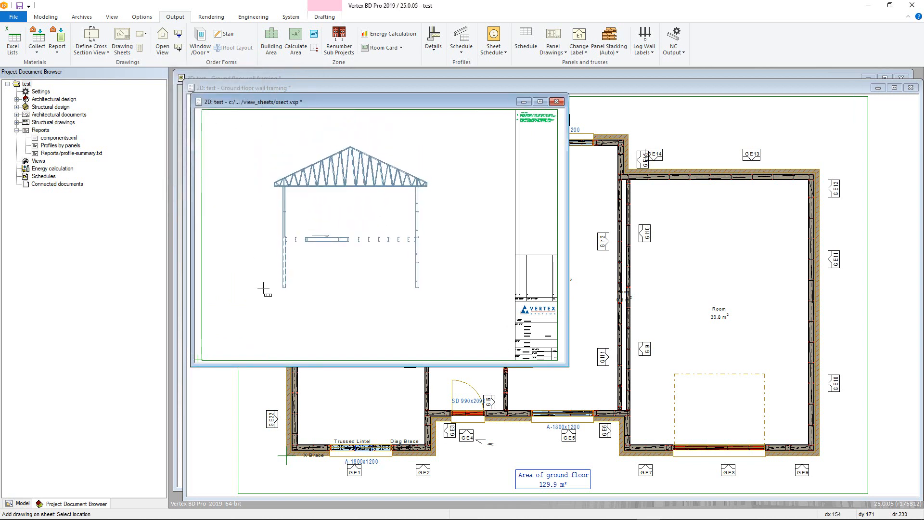